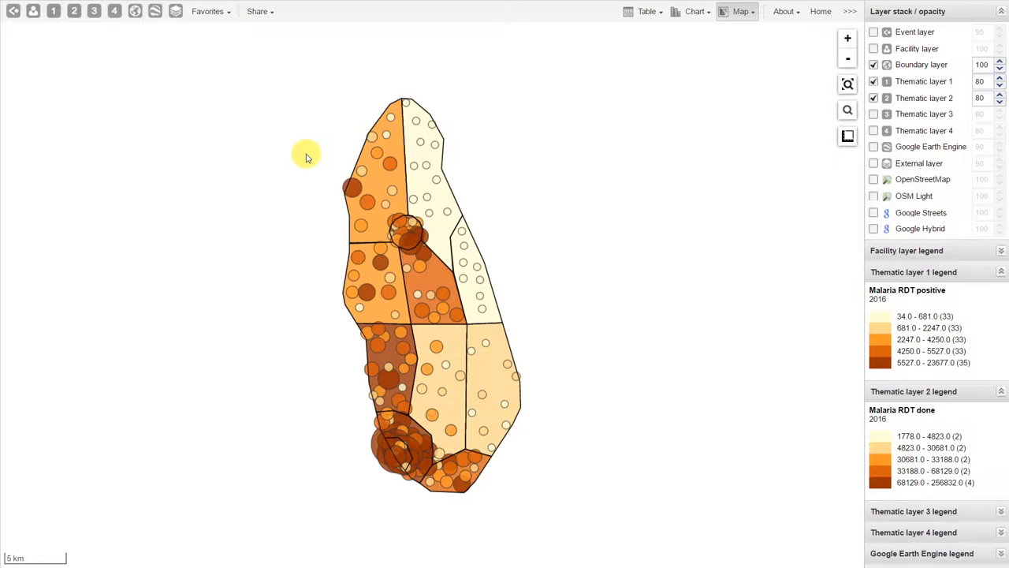
{"action": "mouse_move", "coordinate": [378, 125]}
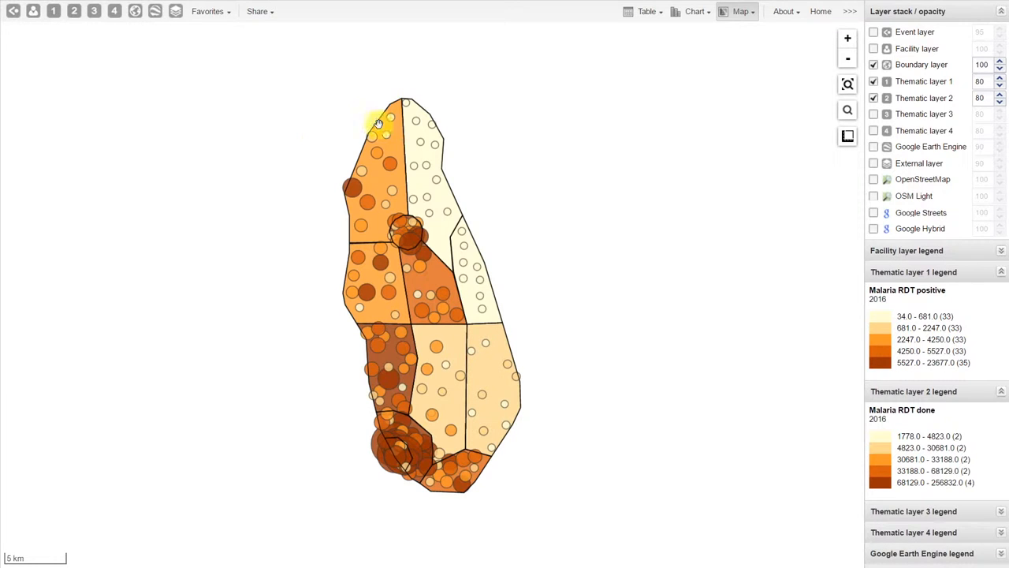
Reveal the Clear map entry under the Map menu
{"action": "left_click", "coordinate": [739, 11]}
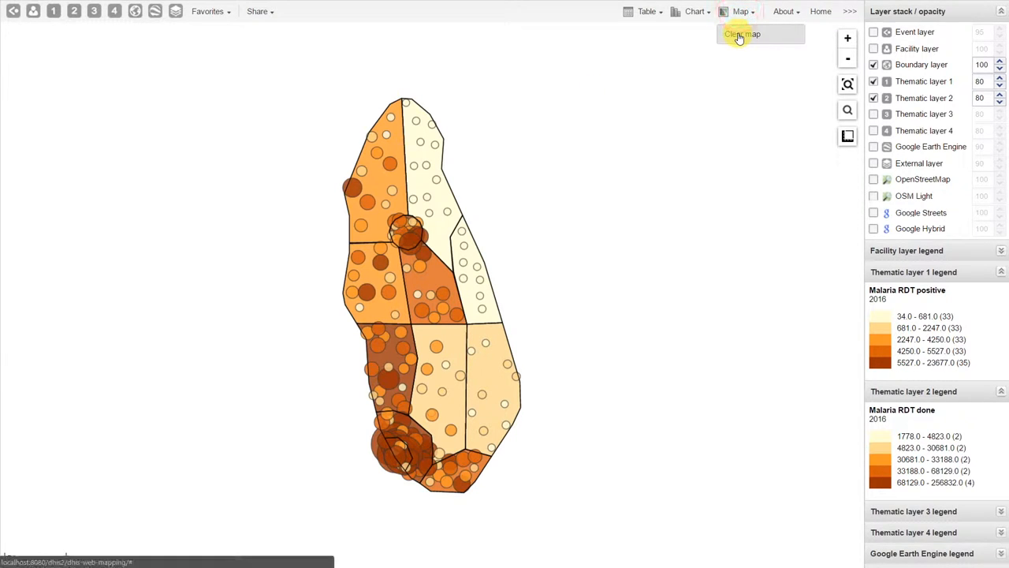
Clear all malaria thematic and boundary layers so only the world basemap remains
{"action": "left_click", "coordinate": [741, 34]}
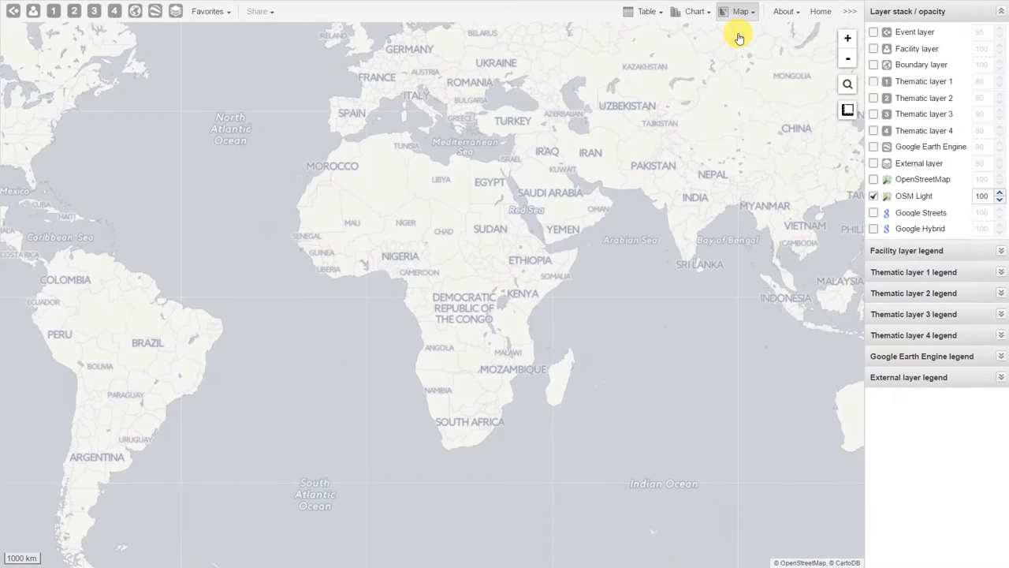
{"action": "mouse_move", "coordinate": [638, 272]}
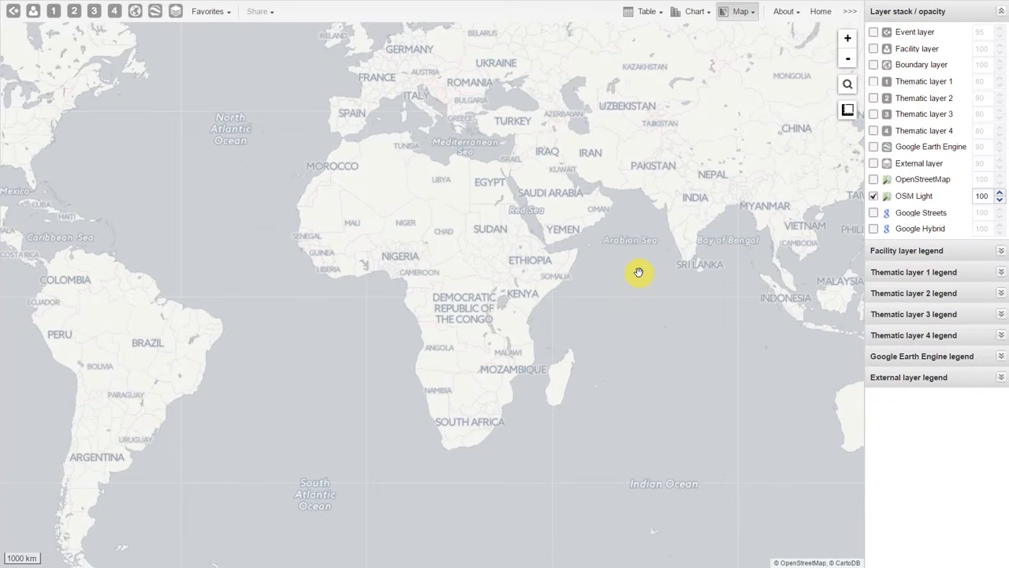
{"action": "mouse_move", "coordinate": [624, 298]}
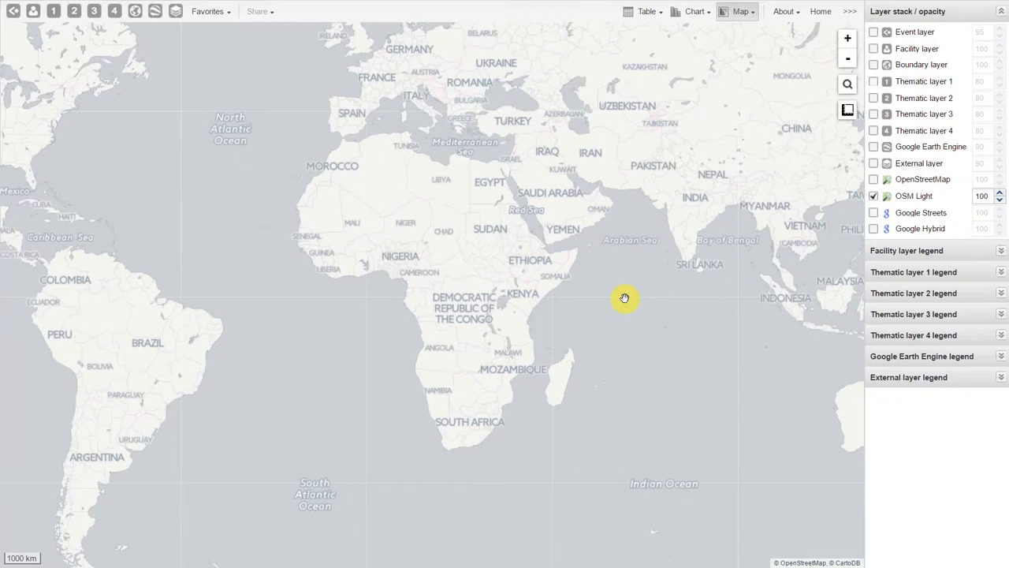
{"action": "left_click", "coordinate": [647, 11]}
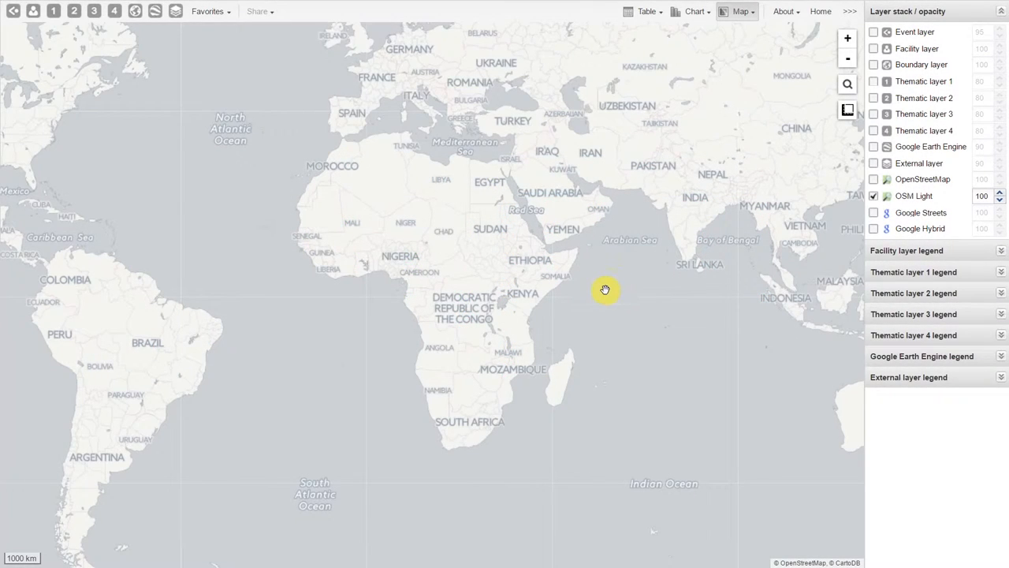
Turn off the OSM Light basemap and start editing thematic layer 1
{"action": "left_click", "coordinate": [873, 196]}
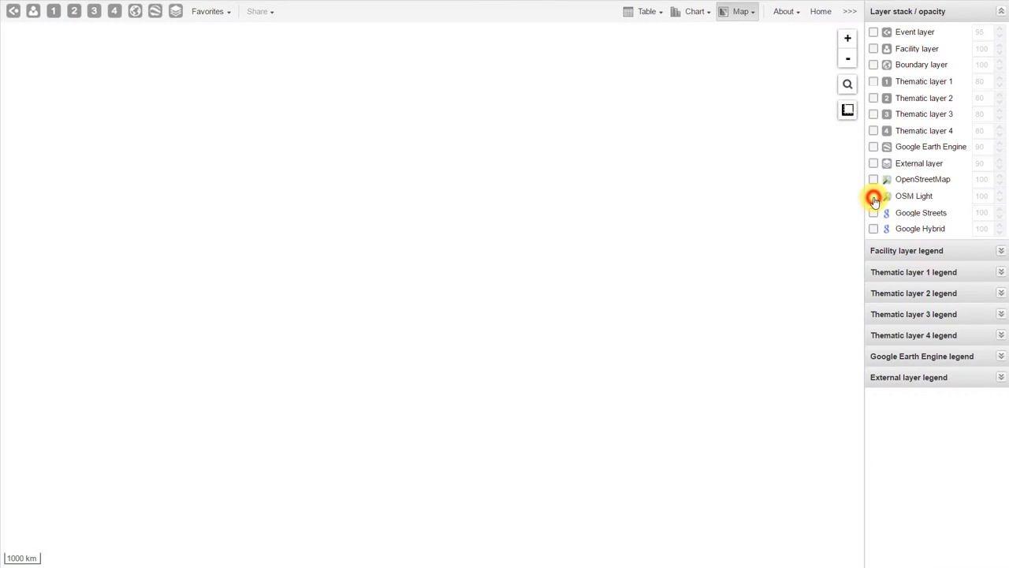
{"action": "mouse_move", "coordinate": [54, 11]}
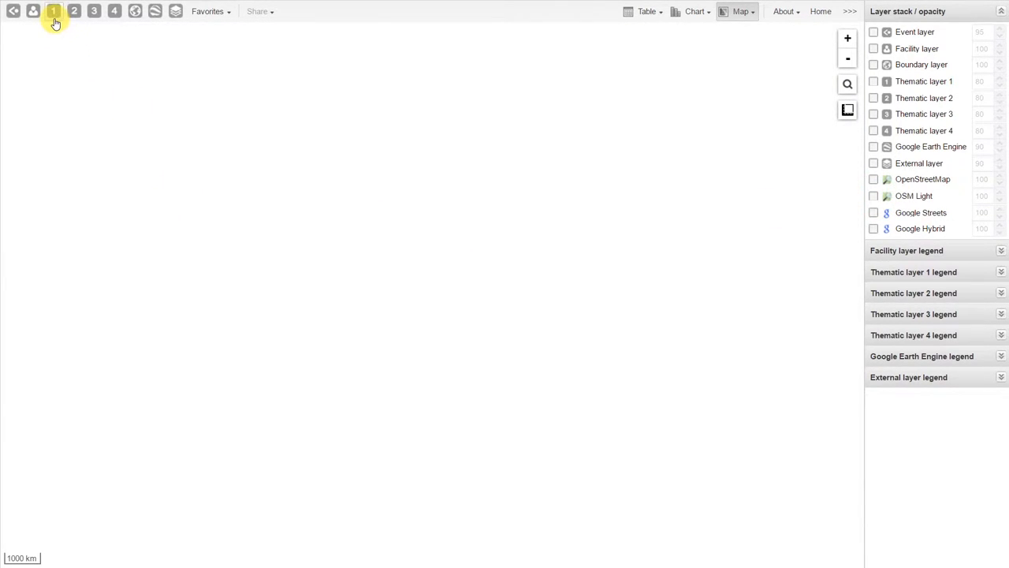
{"action": "left_click", "coordinate": [53, 11]}
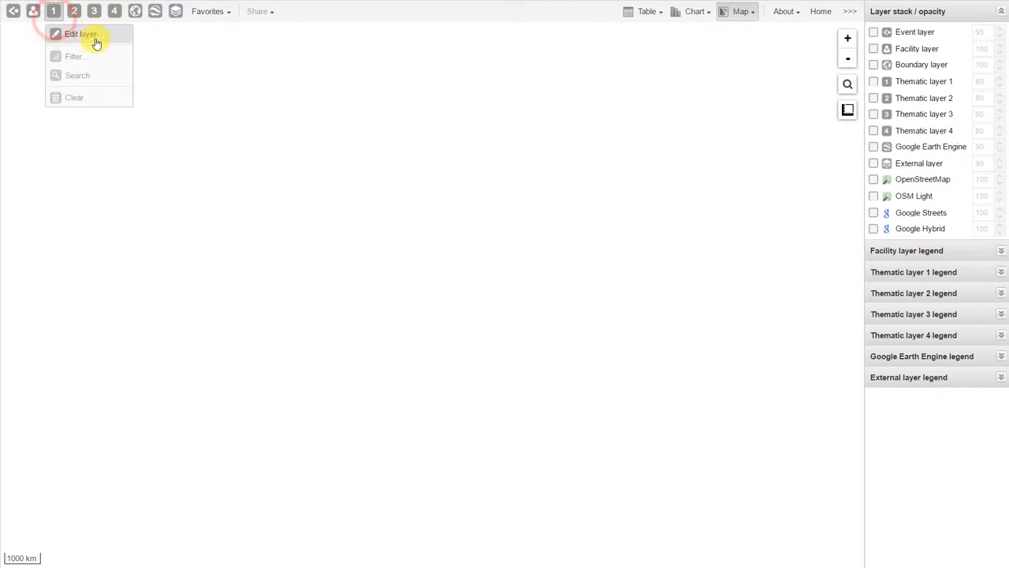
{"action": "left_click", "coordinate": [79, 34]}
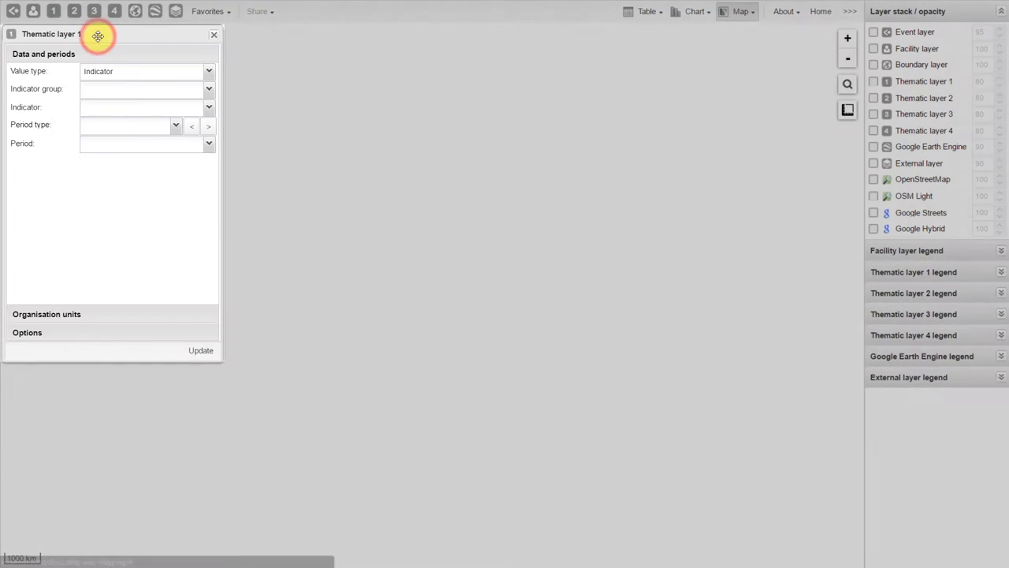
{"action": "mouse_move", "coordinate": [100, 193]}
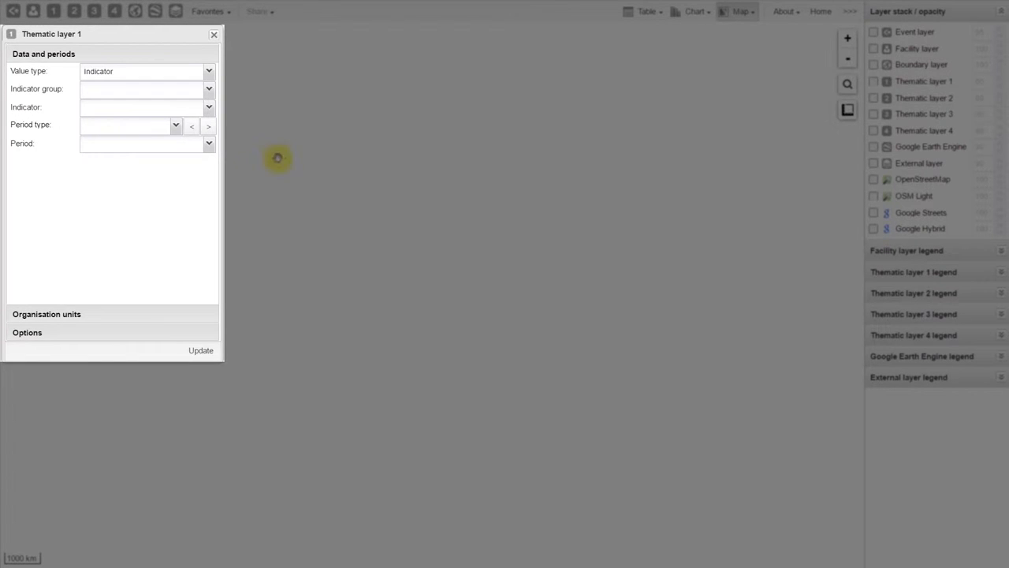
Choose the Immunization - coverages group's BCG coverage (%) indicator for yearly period 2015
{"action": "left_click", "coordinate": [208, 88]}
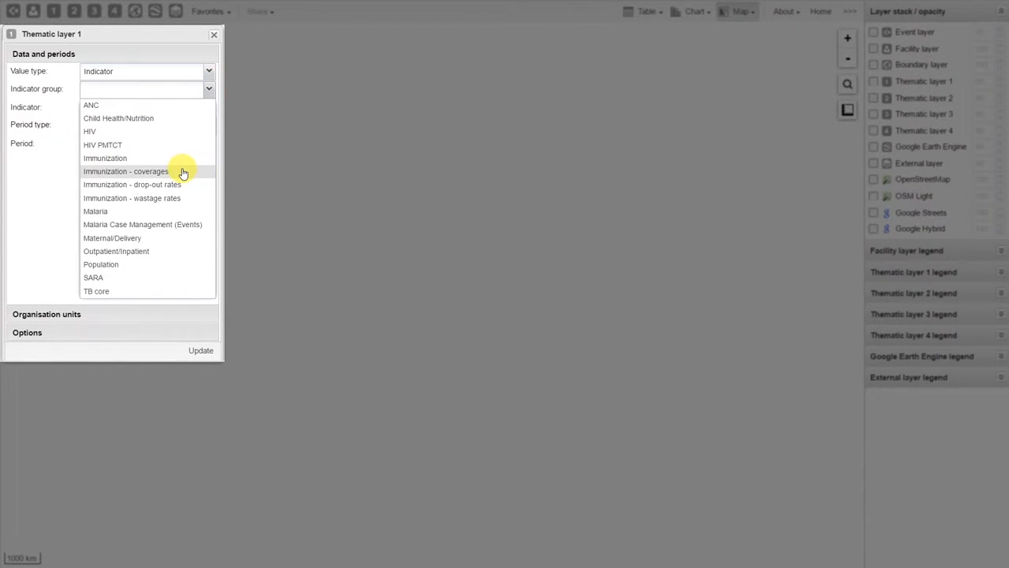
{"action": "left_click", "coordinate": [126, 170]}
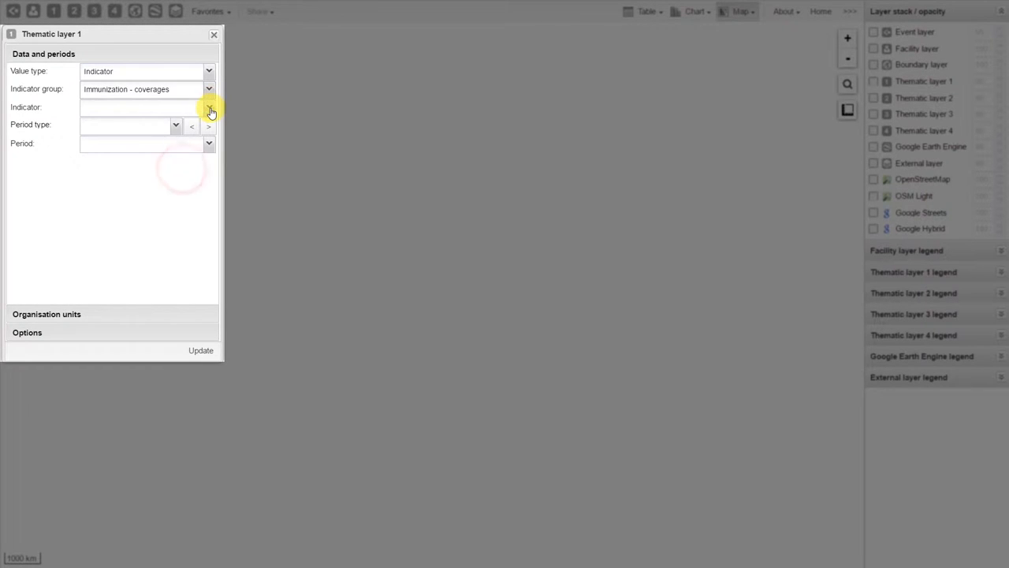
{"action": "left_click", "coordinate": [208, 107]}
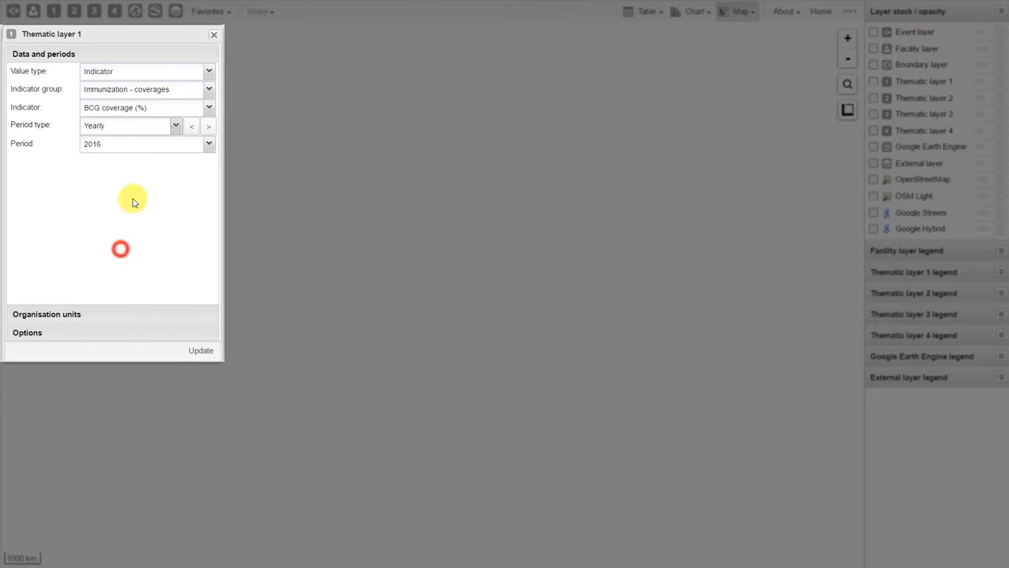
{"action": "left_click", "coordinate": [192, 126]}
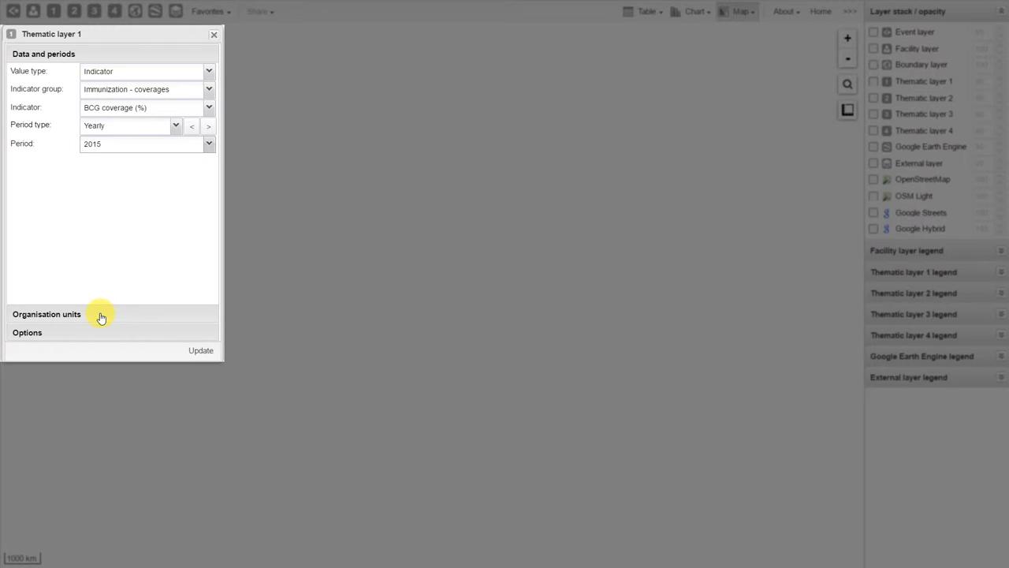
Set the layer's organisation unit level to District and reveal its legend options
{"action": "left_click", "coordinate": [46, 314]}
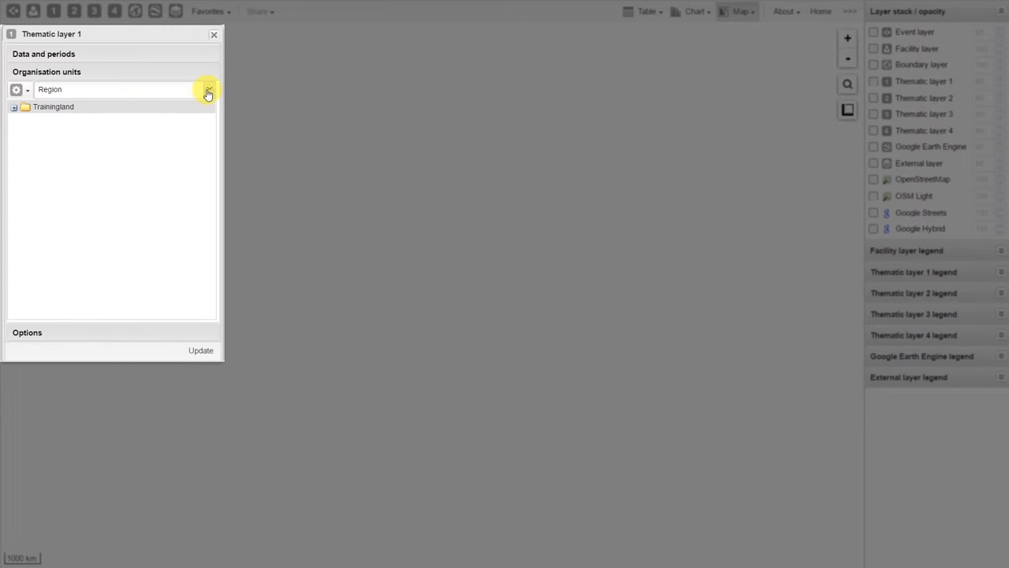
{"action": "left_click", "coordinate": [208, 88]}
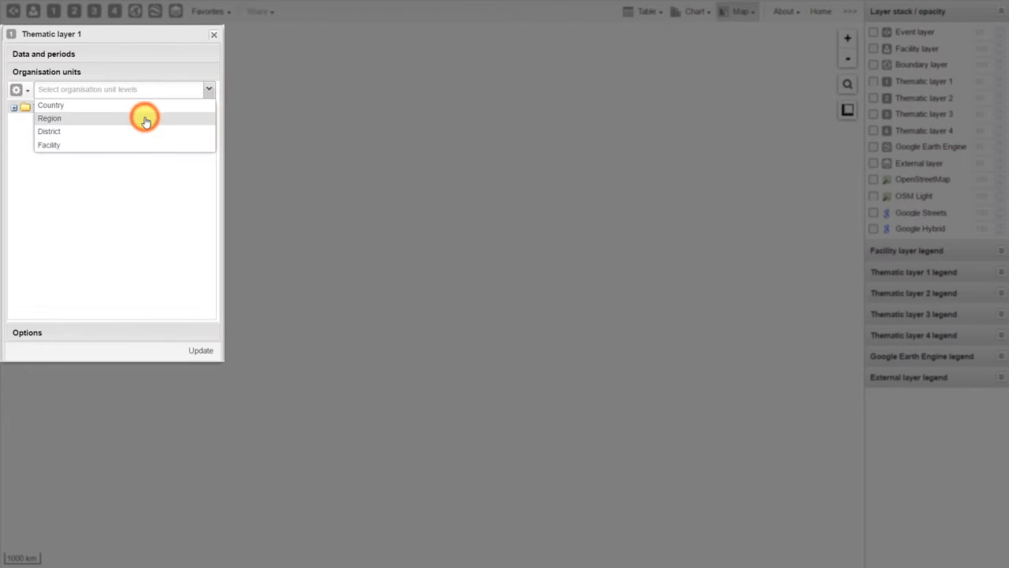
{"action": "mouse_move", "coordinate": [139, 131]}
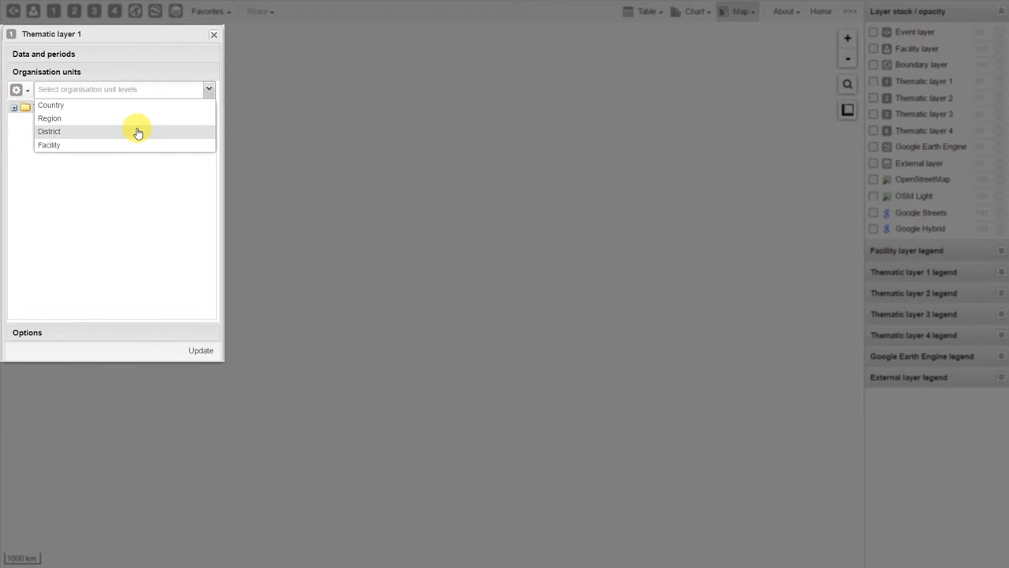
{"action": "left_click", "coordinate": [49, 131]}
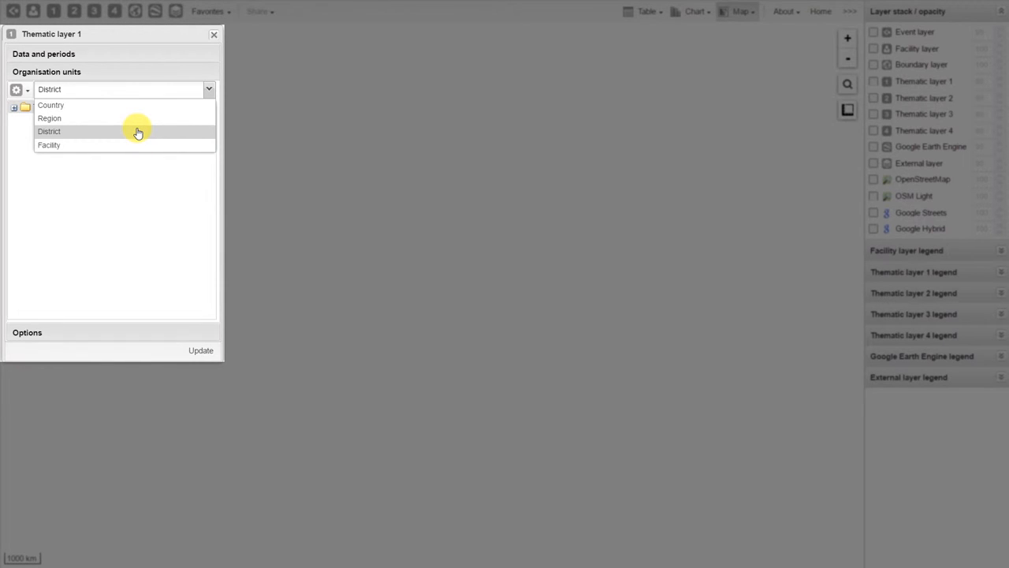
{"action": "left_click", "coordinate": [49, 131]}
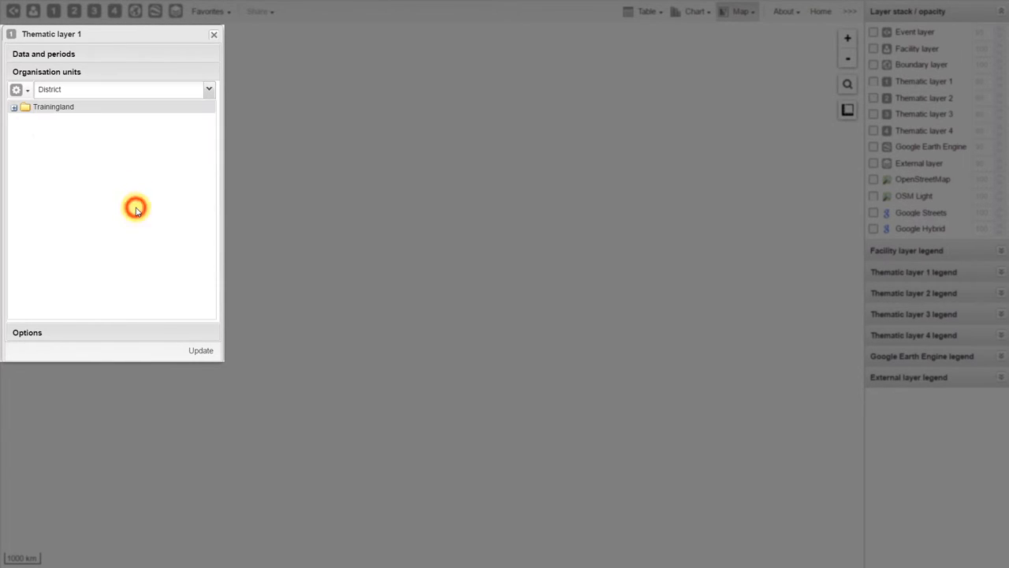
{"action": "left_click", "coordinate": [27, 331]}
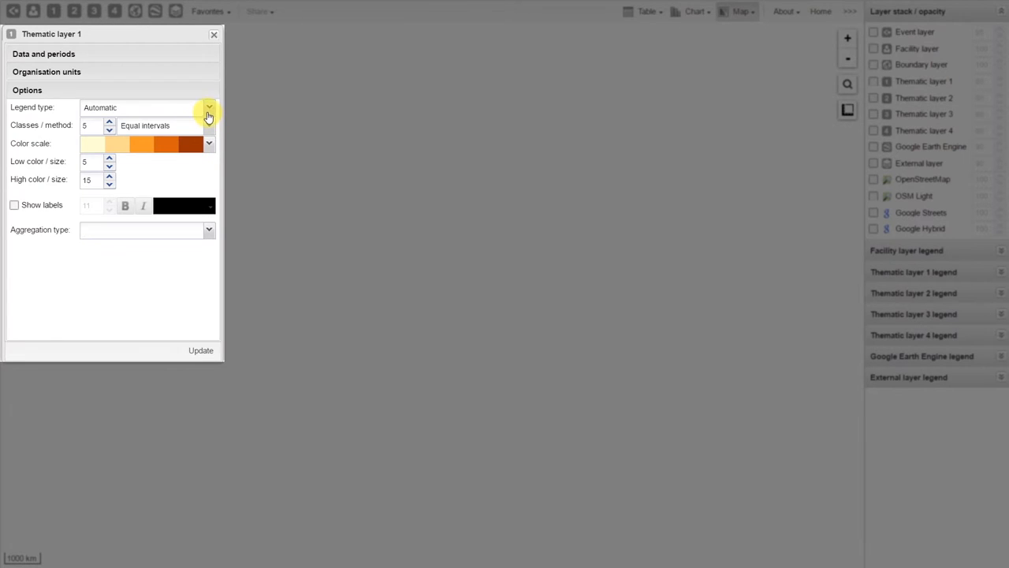
Use the predefined EPI Coverage (70-80-90%) legend set and update to draw the map
{"action": "left_click", "coordinate": [208, 107]}
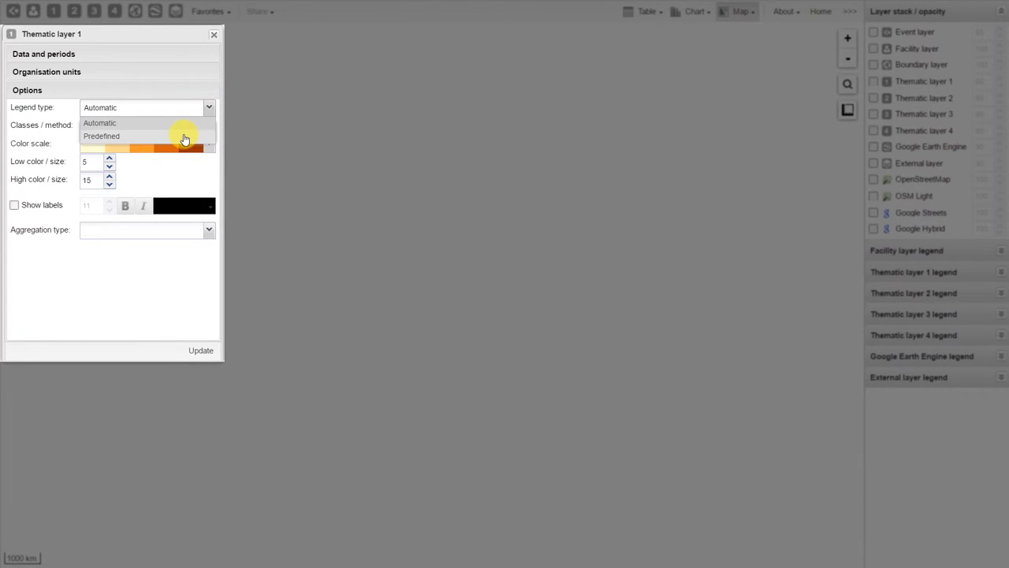
{"action": "left_click", "coordinate": [100, 136]}
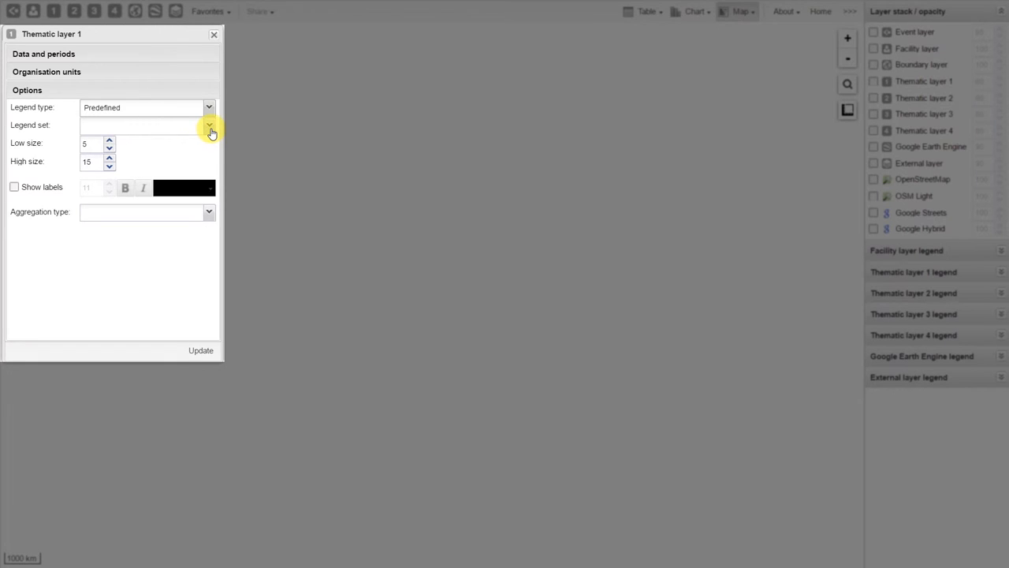
{"action": "left_click", "coordinate": [208, 126]}
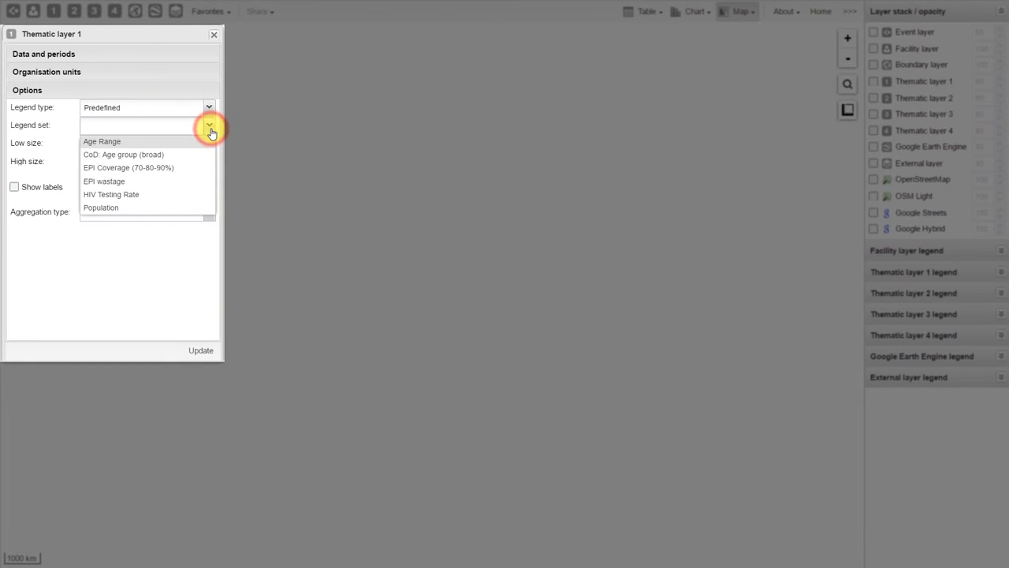
{"action": "mouse_move", "coordinate": [205, 156]}
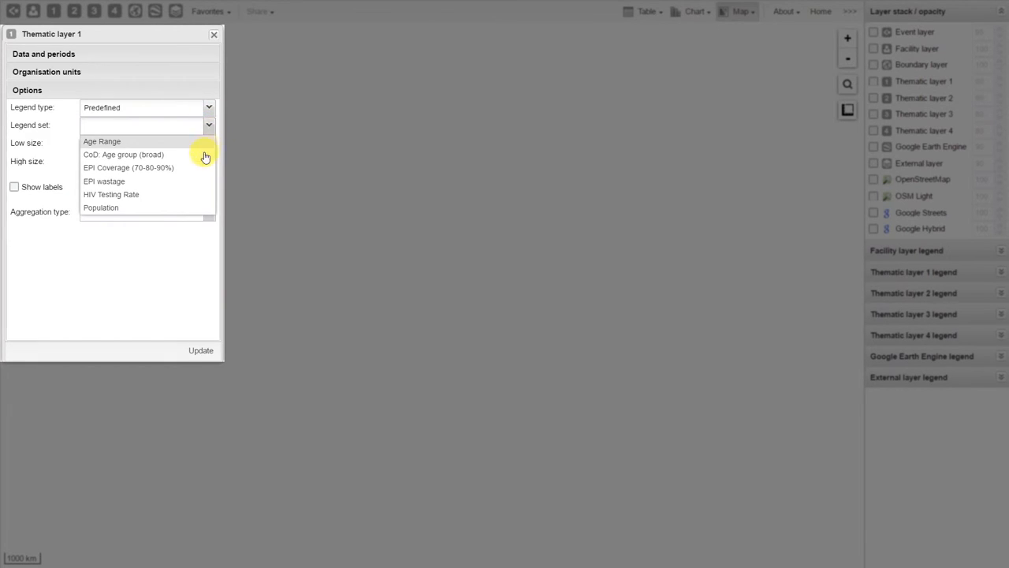
{"action": "mouse_move", "coordinate": [197, 167]}
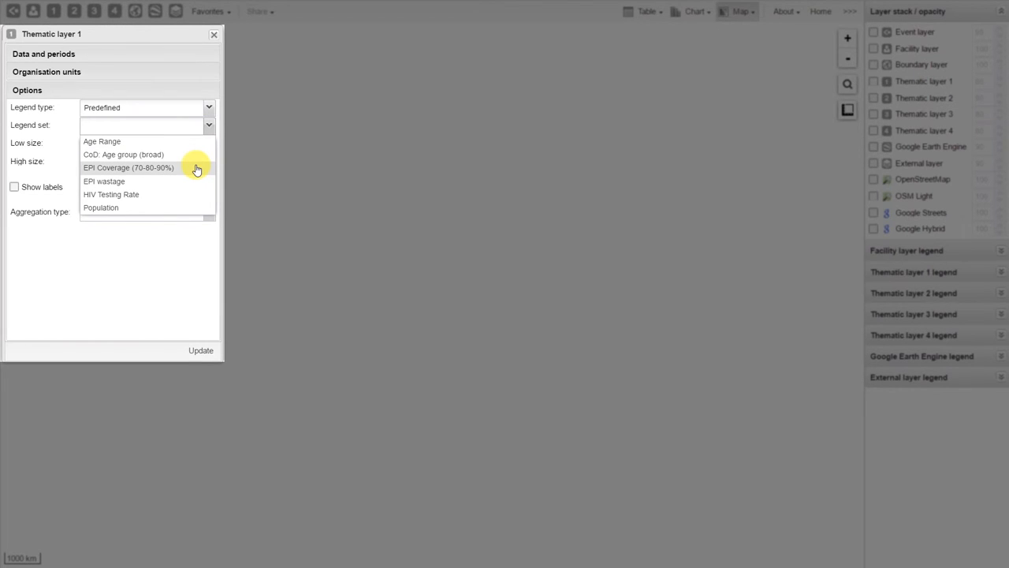
{"action": "left_click", "coordinate": [127, 167]}
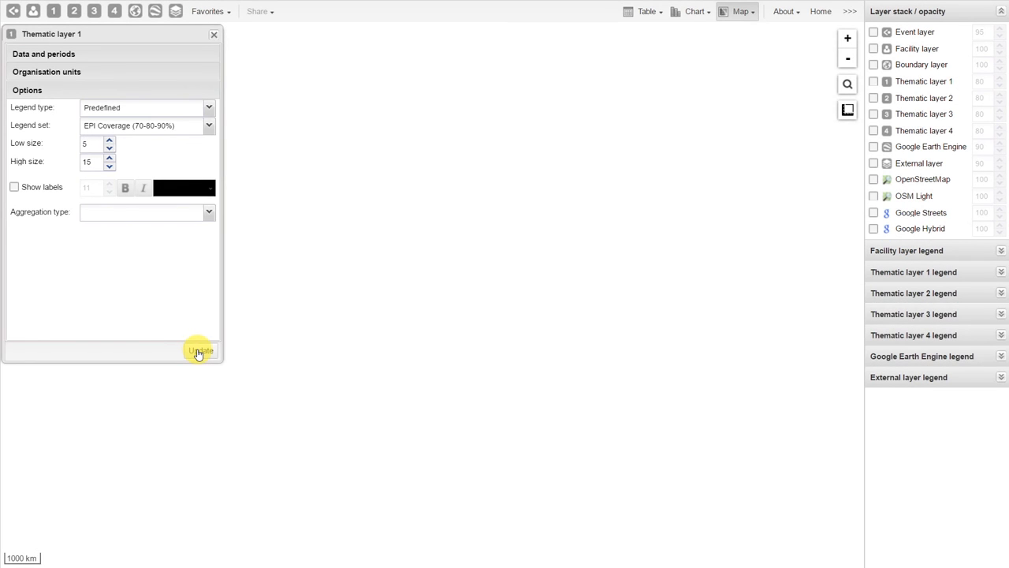
{"action": "left_click", "coordinate": [198, 350]}
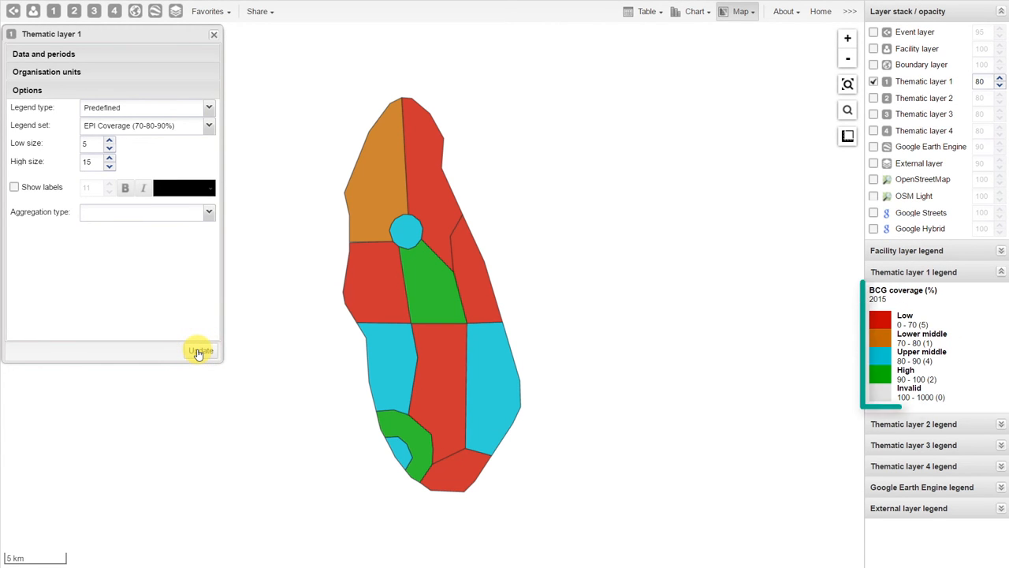